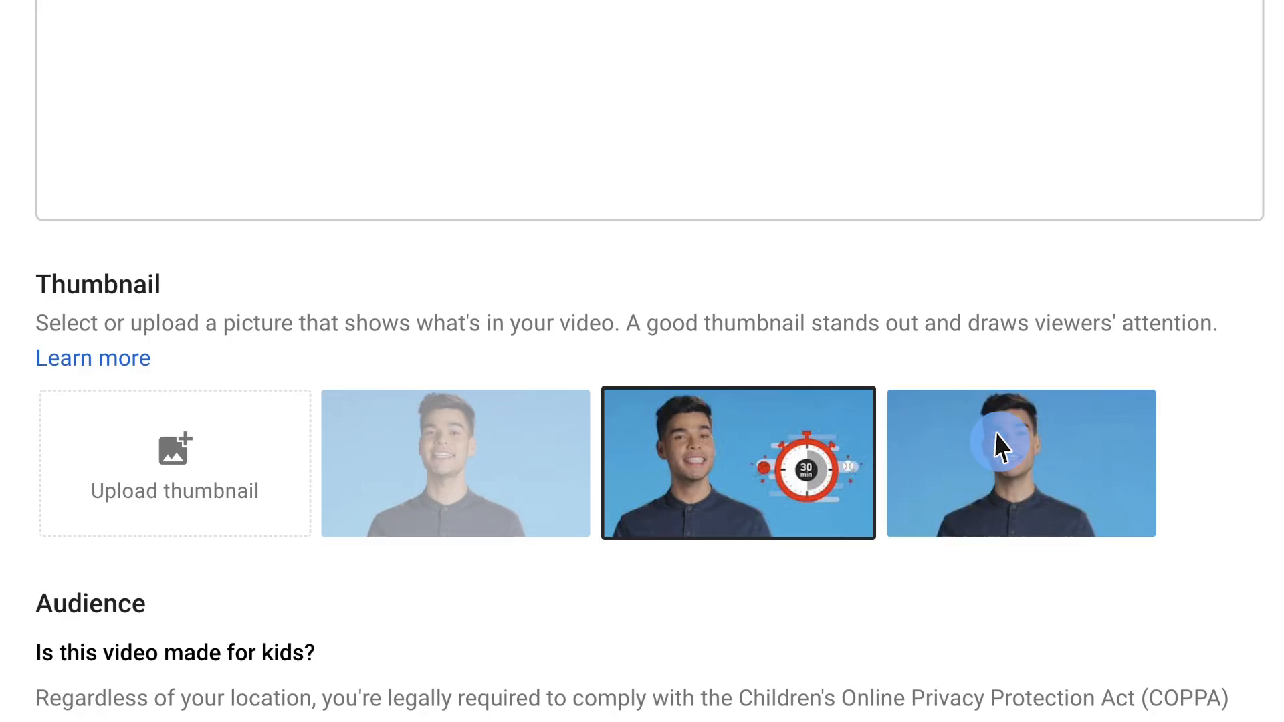
pyautogui.moveTo(515, 446)
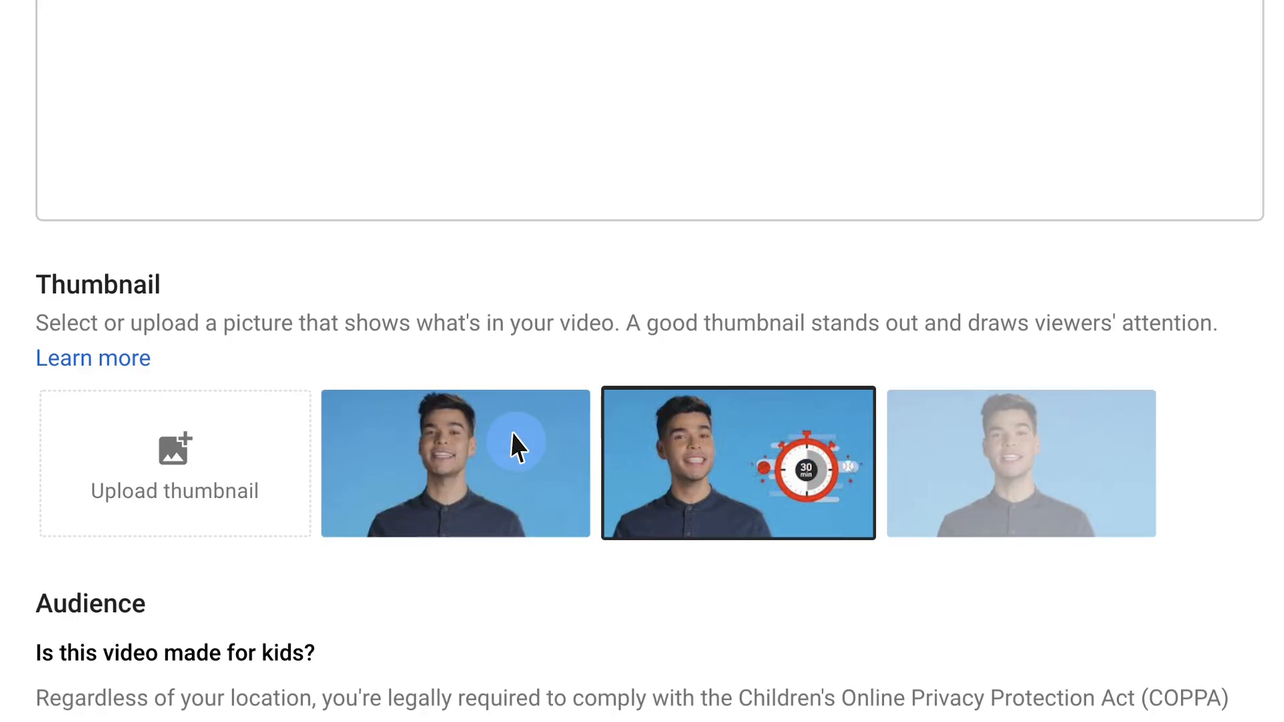
pyautogui.moveTo(248, 452)
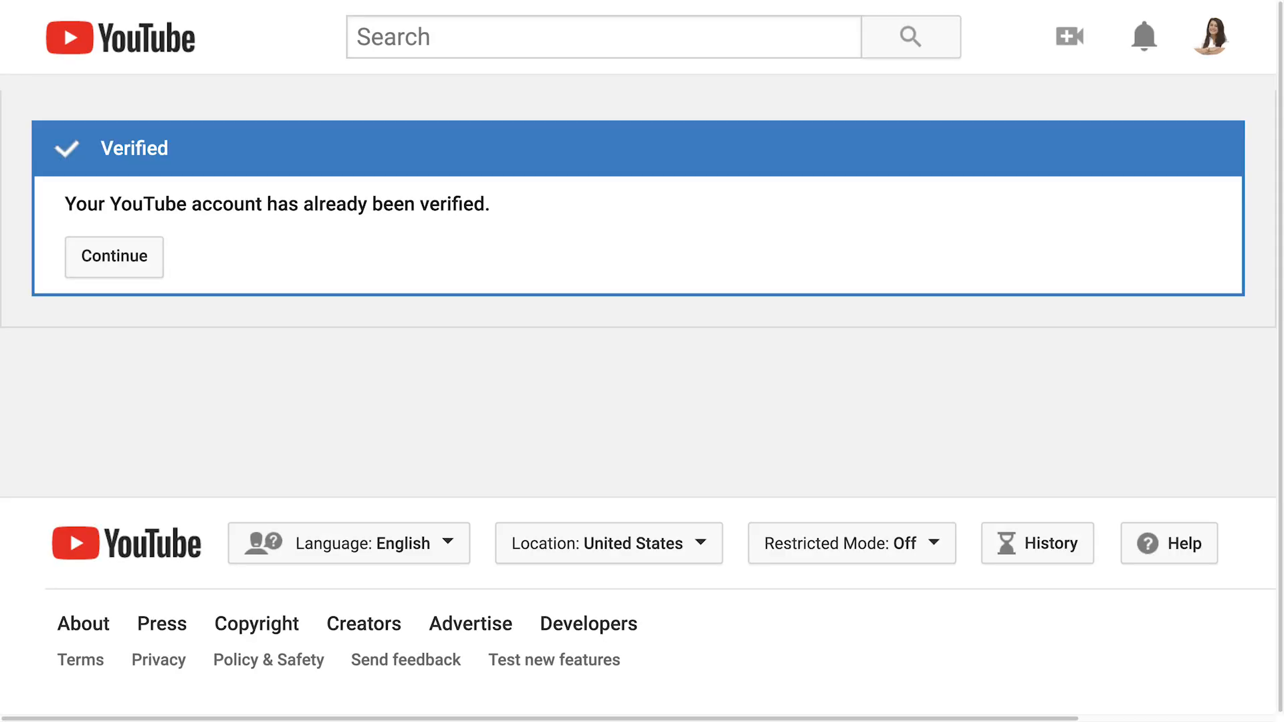
# Go to youtube.com/verify to reach the account verification page.
pyautogui.write('youtube.com/v')
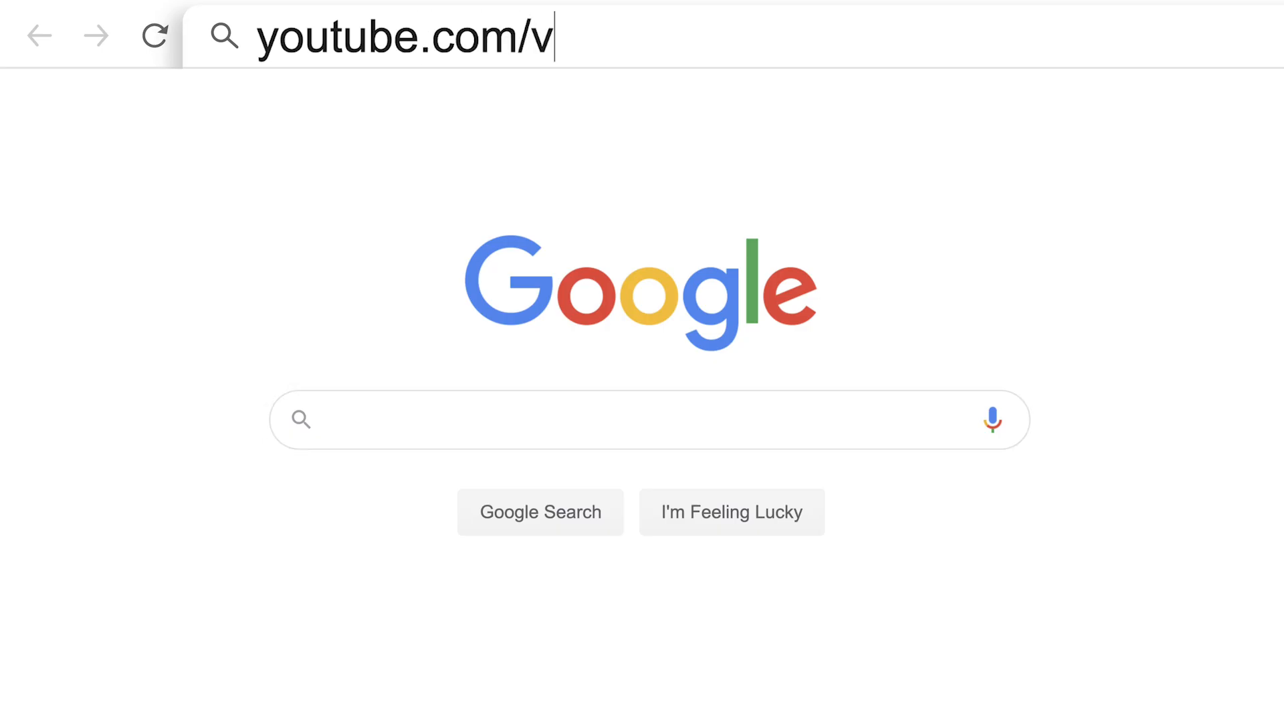
pyautogui.write('erify')
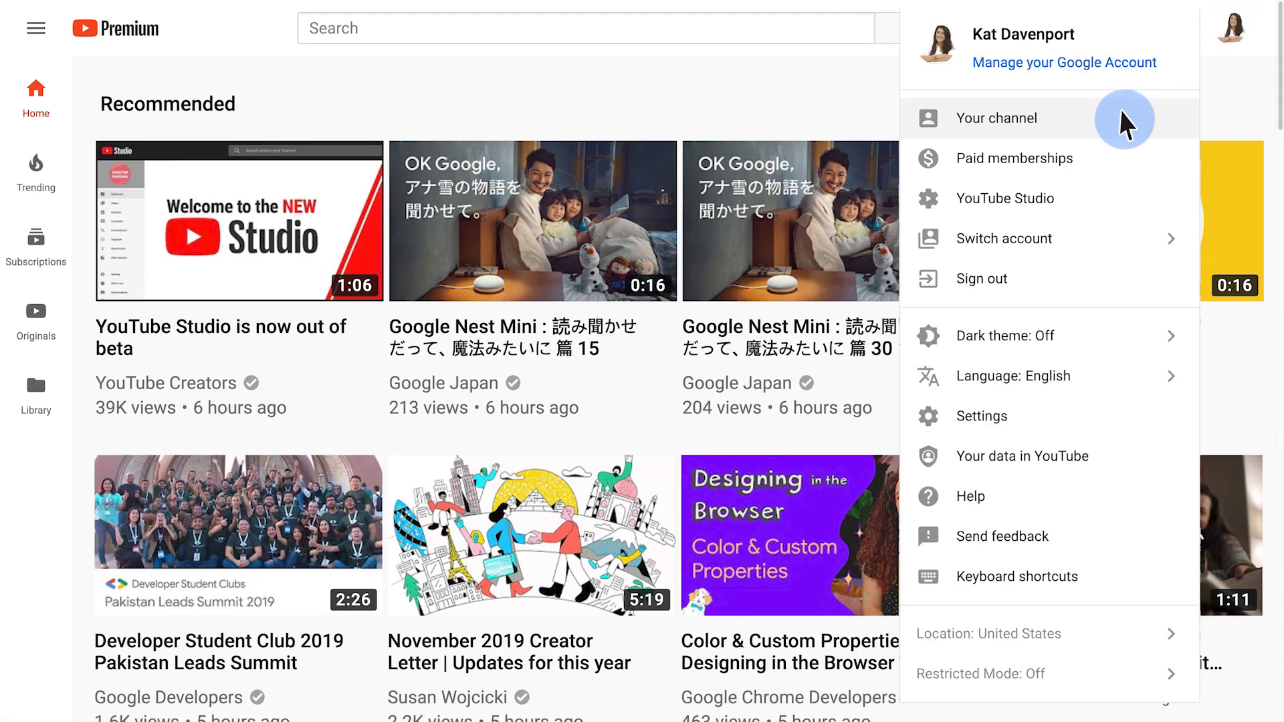
pyautogui.moveTo(1125, 201)
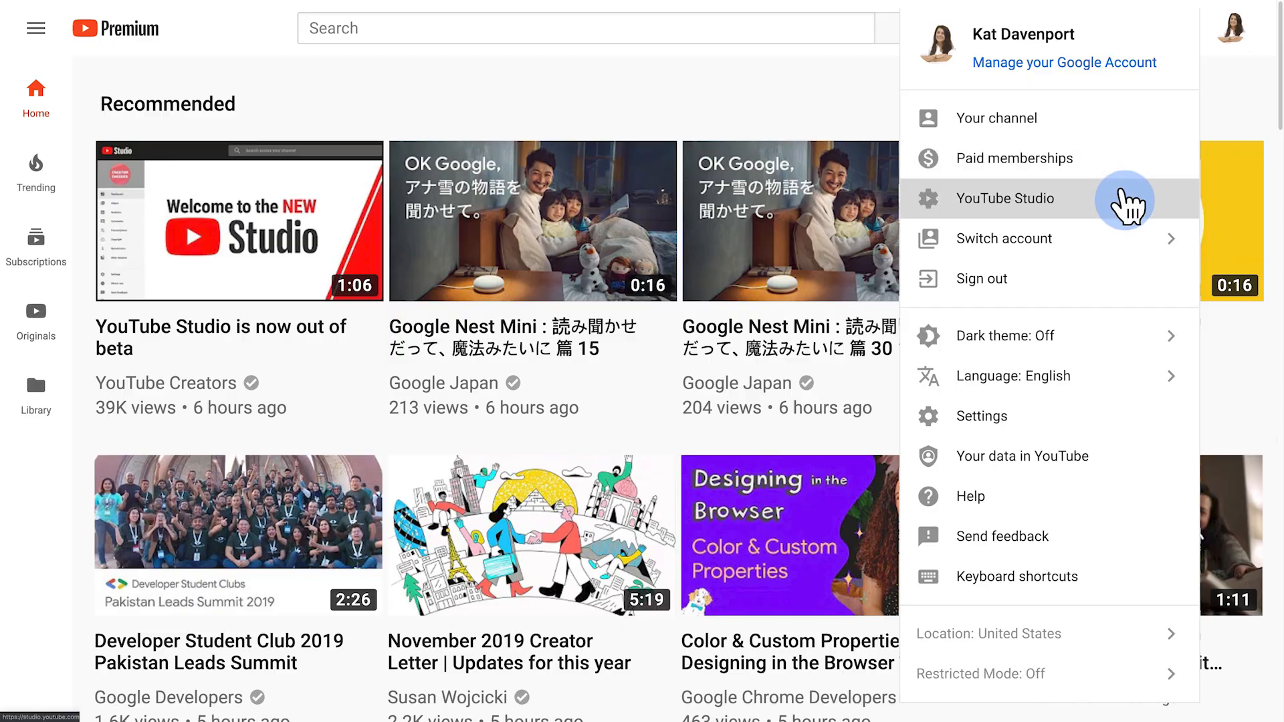
# From YouTube Studio's Videos list, open the Record Shows and Events Tutorial details page.
pyautogui.click(1005, 198)
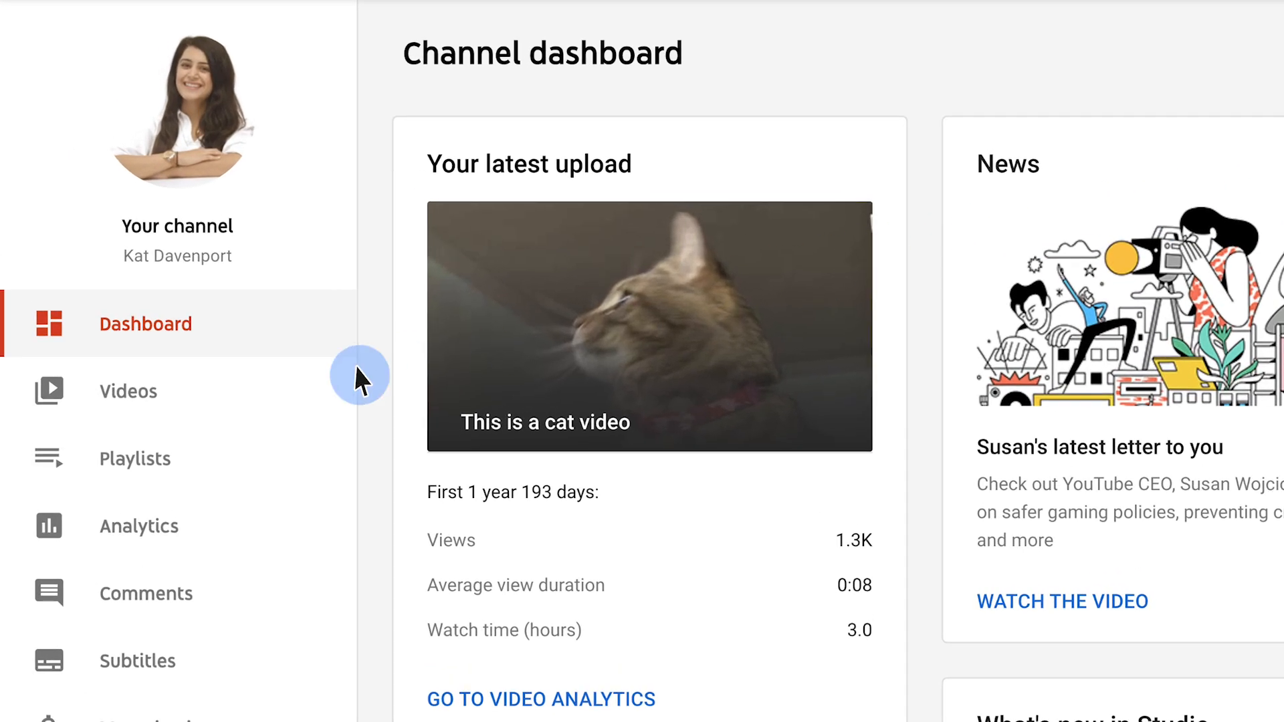
pyautogui.click(129, 391)
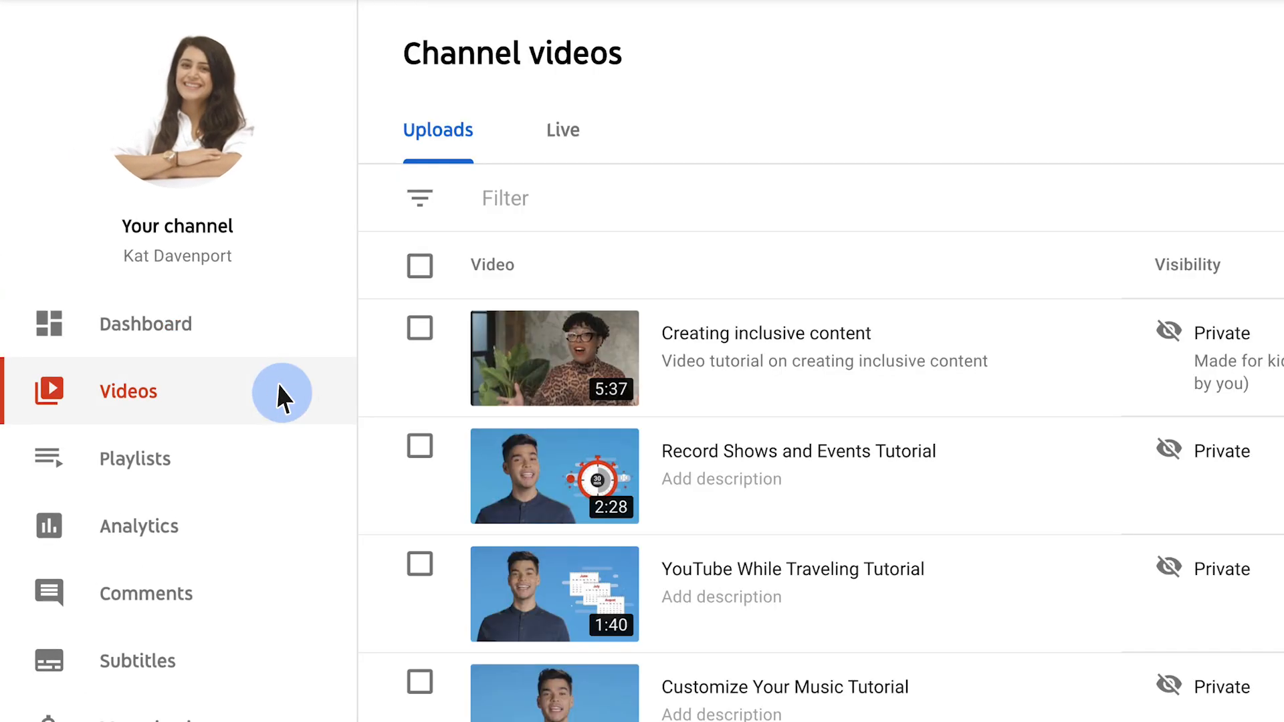
pyautogui.moveTo(671, 450)
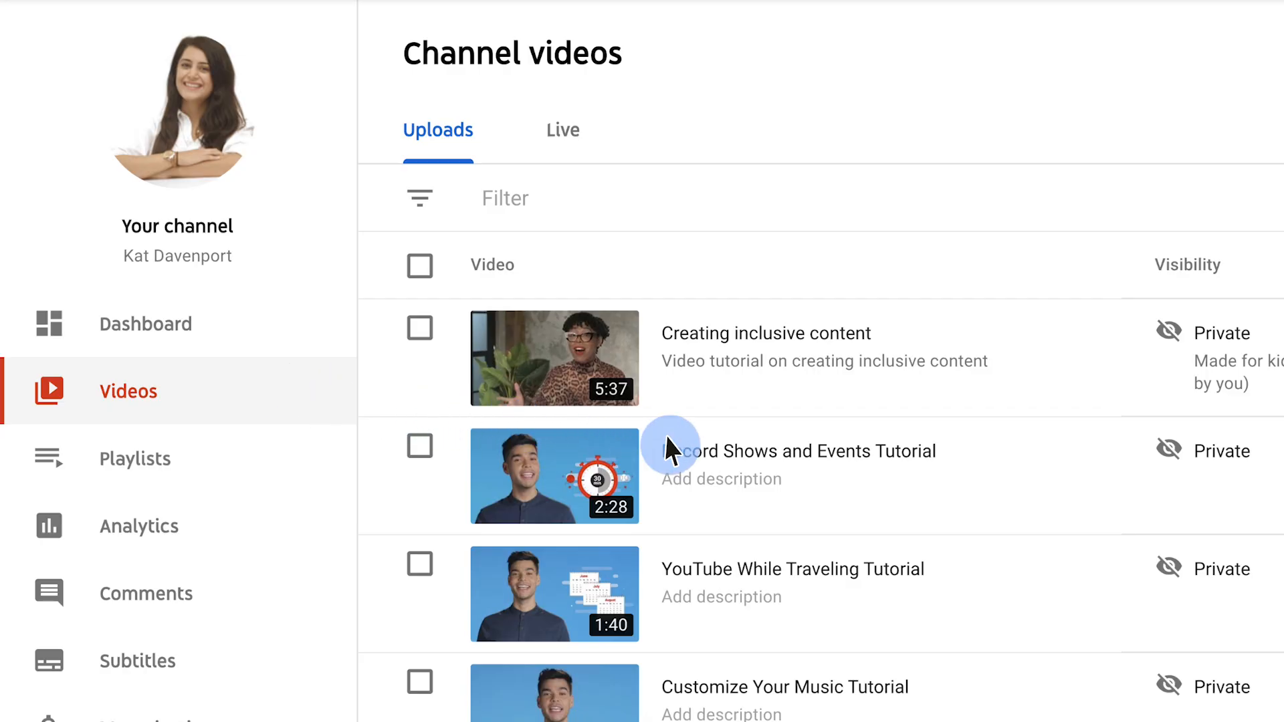
pyautogui.click(796, 451)
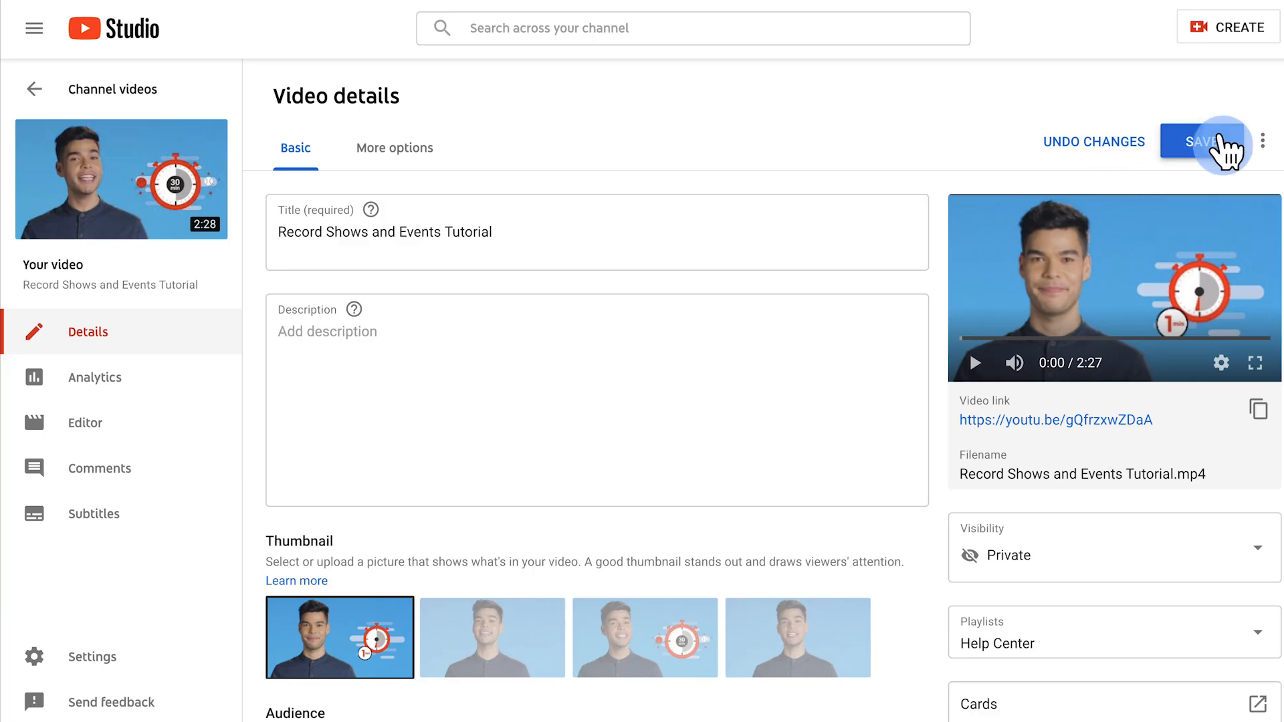
# Save the video details with the presenter-with-stopwatch thumbnail selected.
pyautogui.click(1204, 142)
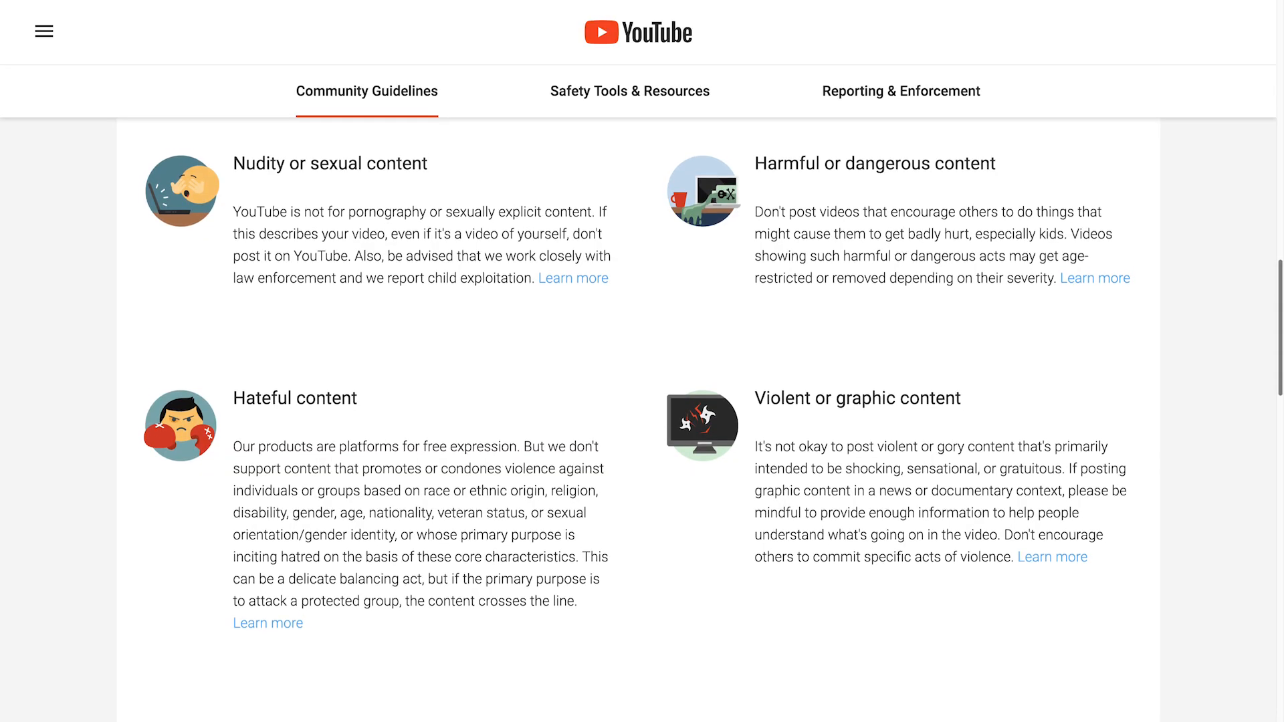
# Scroll to the hateful content, harassment and spam sections of the Community Guidelines.
pyautogui.scroll(-3)
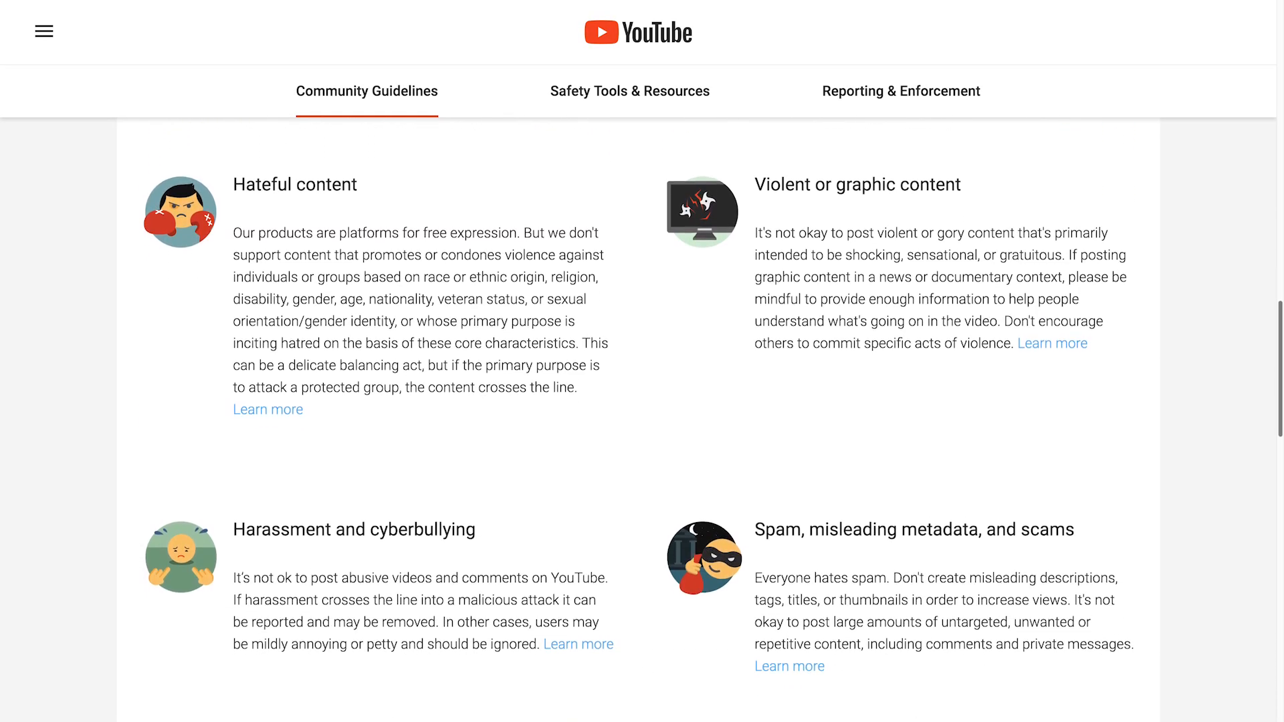
pyautogui.scroll(-3)
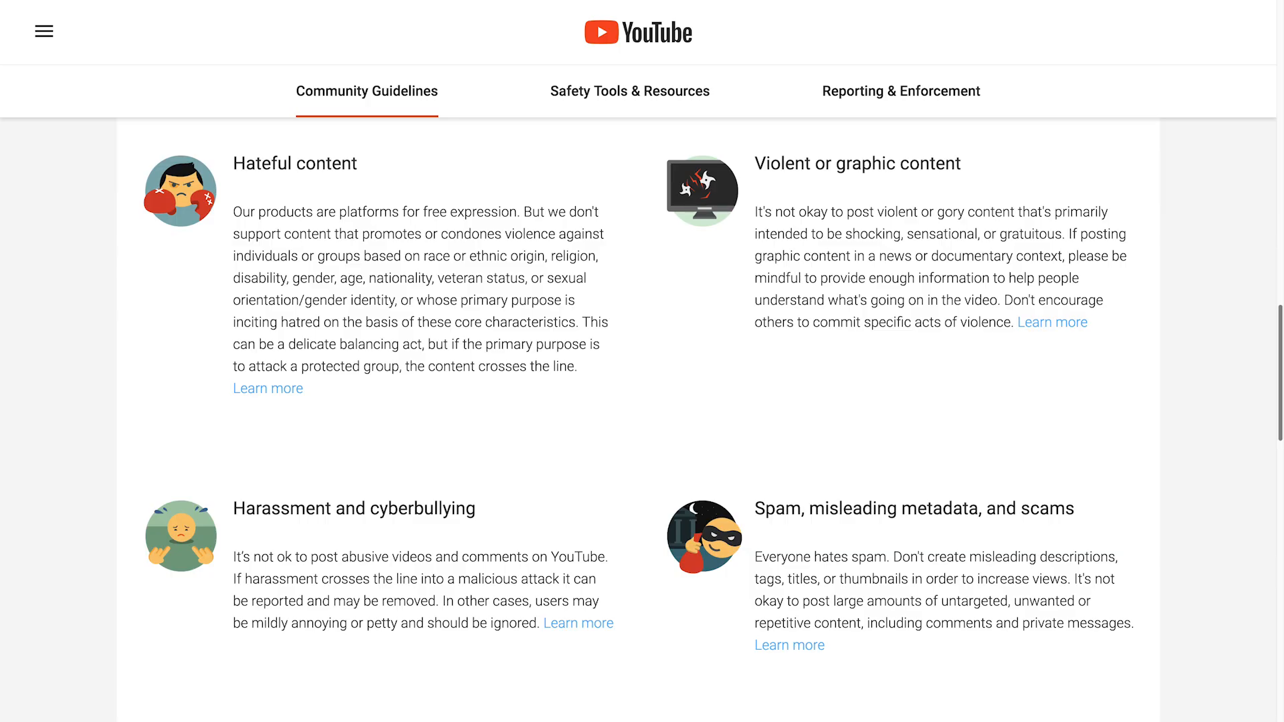